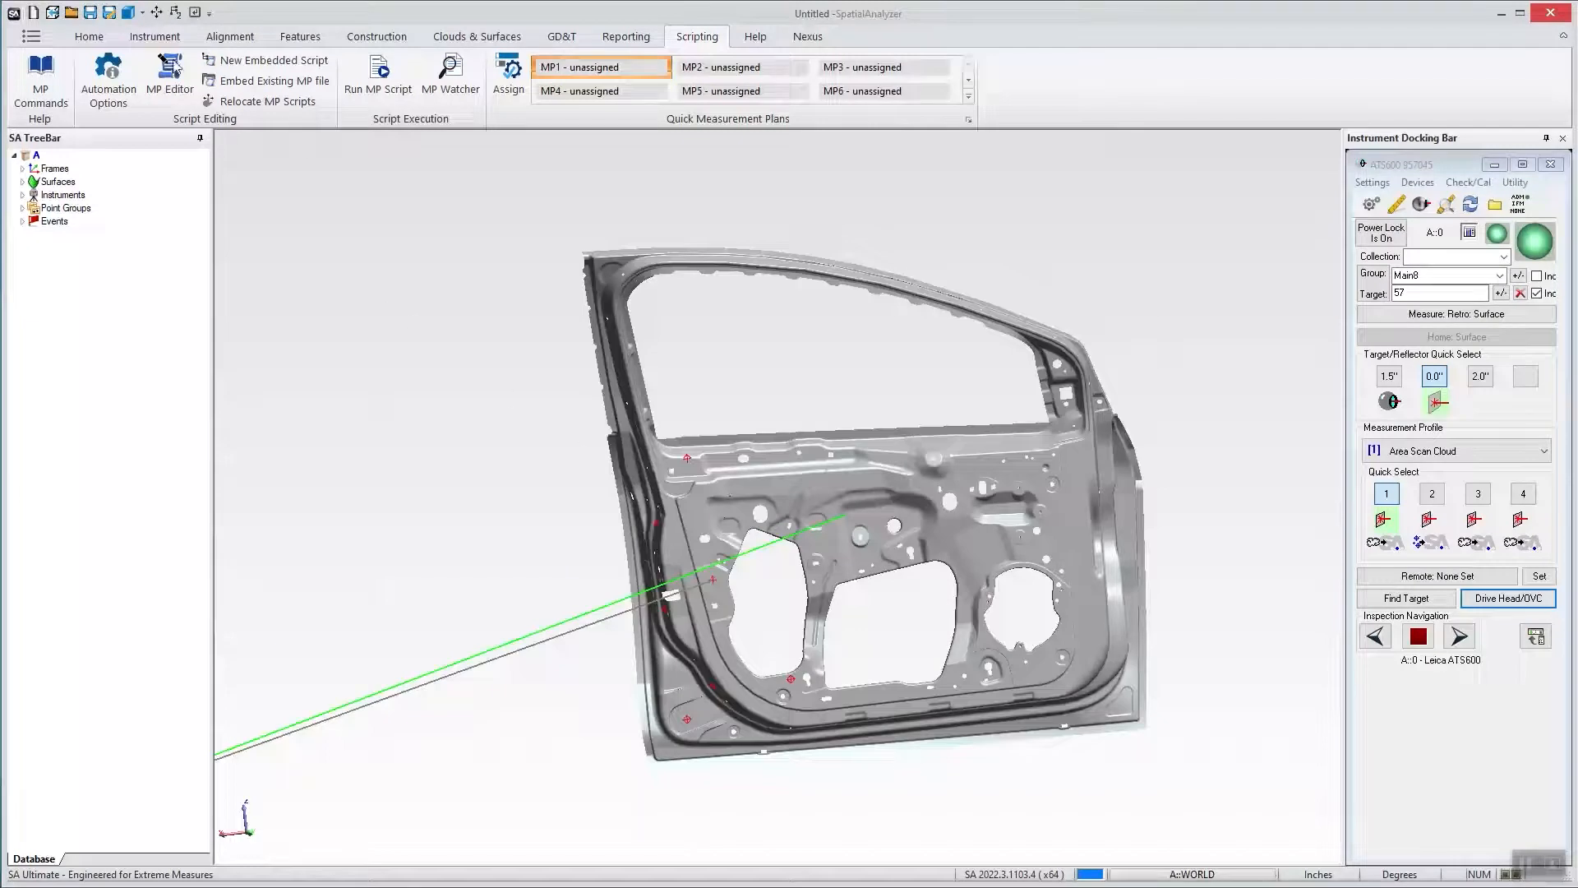
# Create a perimeter from the car door's CAD faces on the Instrument tab.
pyautogui.click(154, 36)
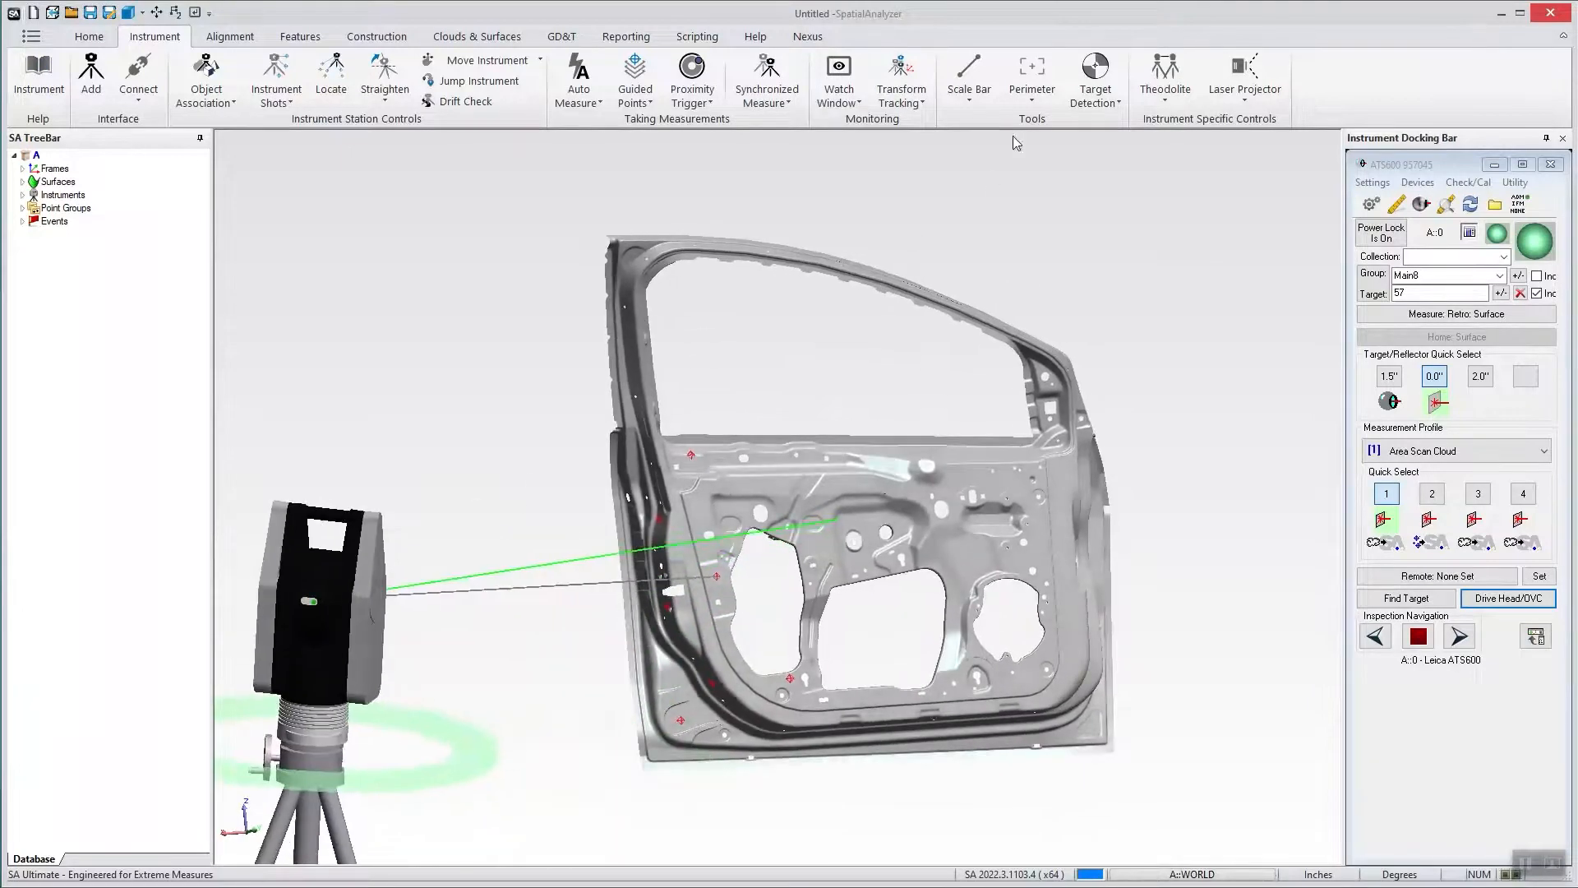
pyautogui.click(1031, 76)
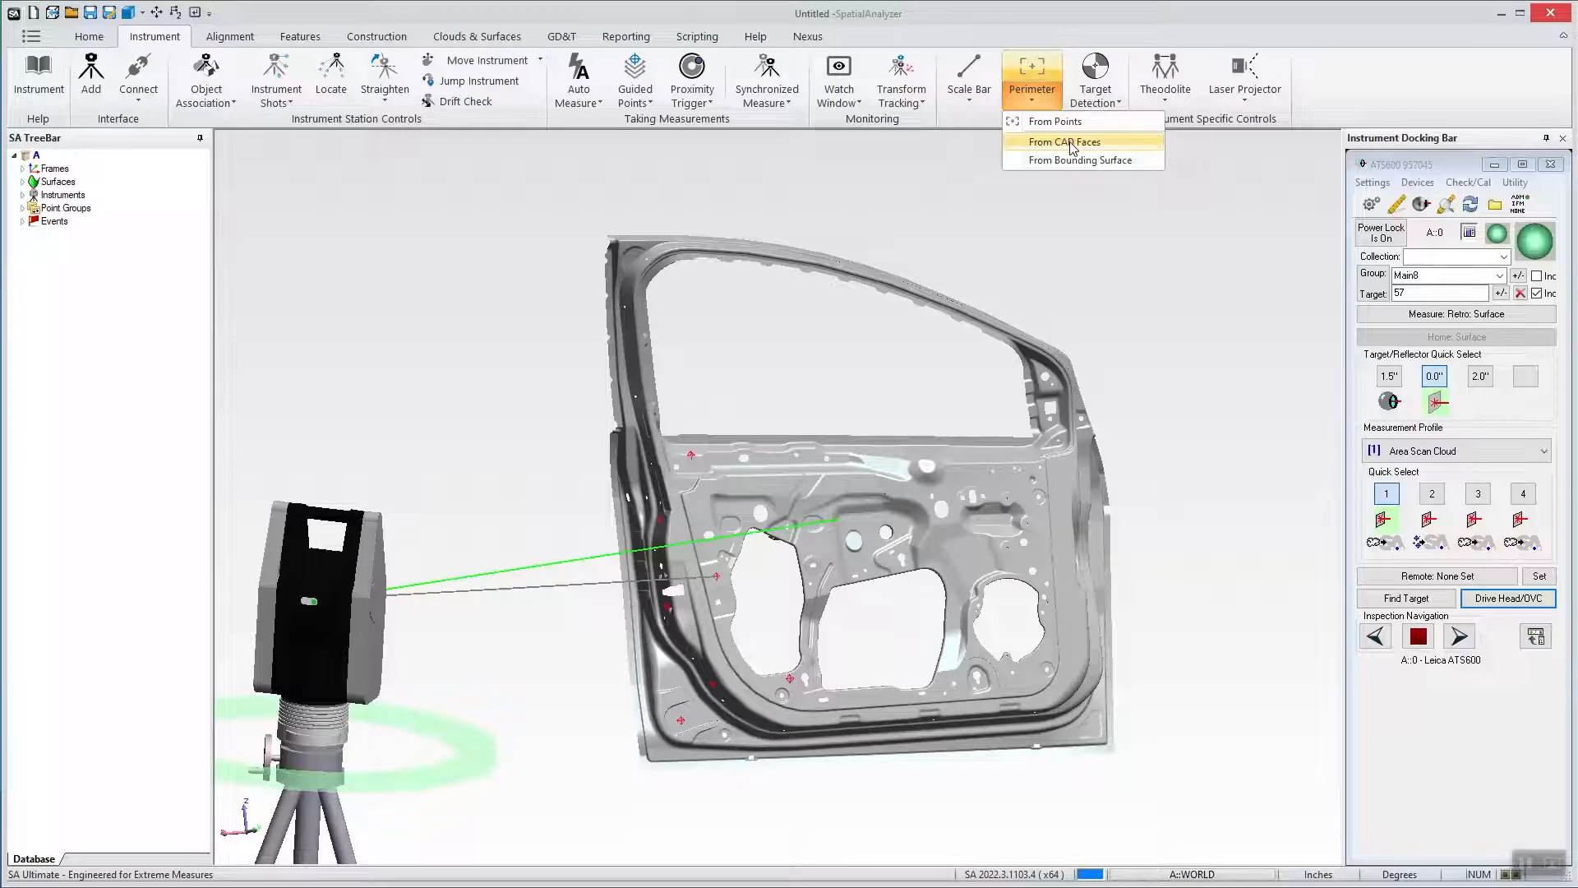
pyautogui.click(1063, 141)
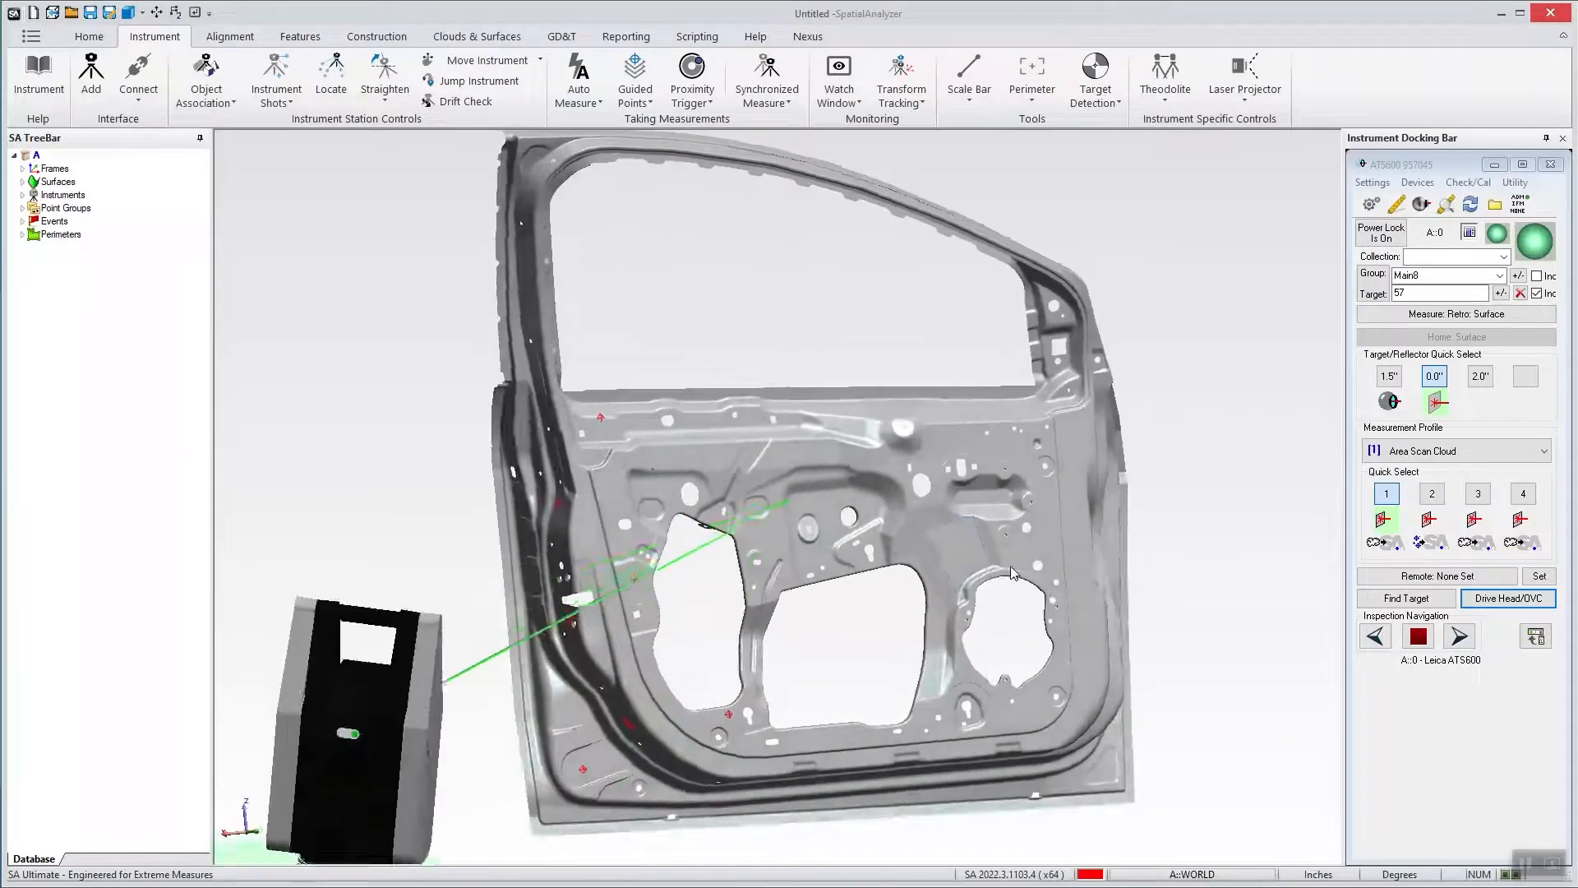
# Build a second perimeter from CAD faces by picking a door face.
pyautogui.click(1028, 76)
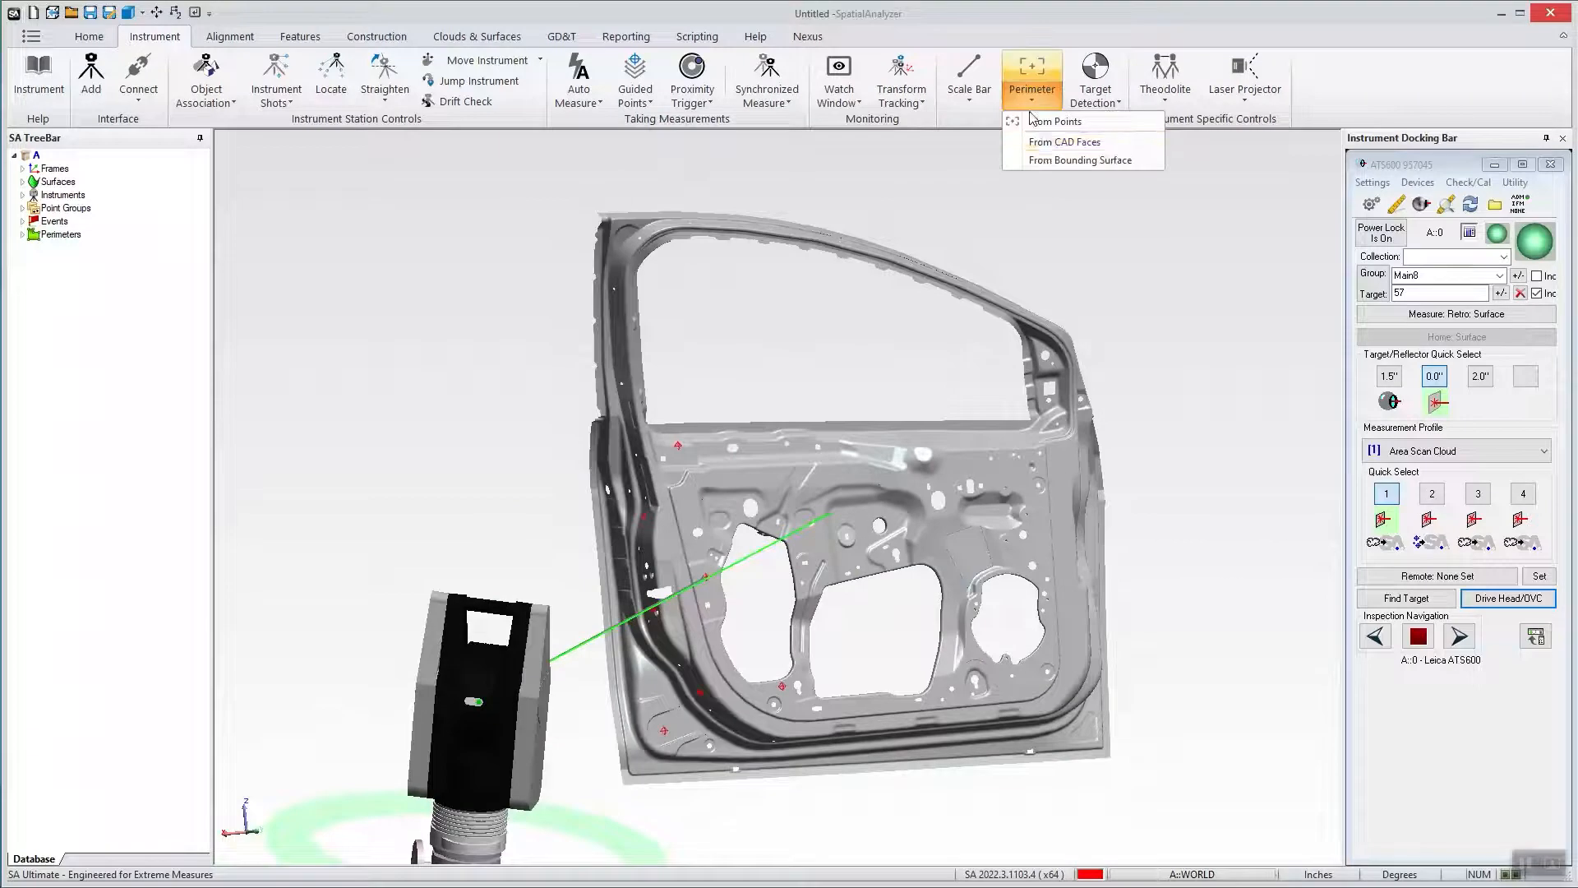
pyautogui.click(1080, 161)
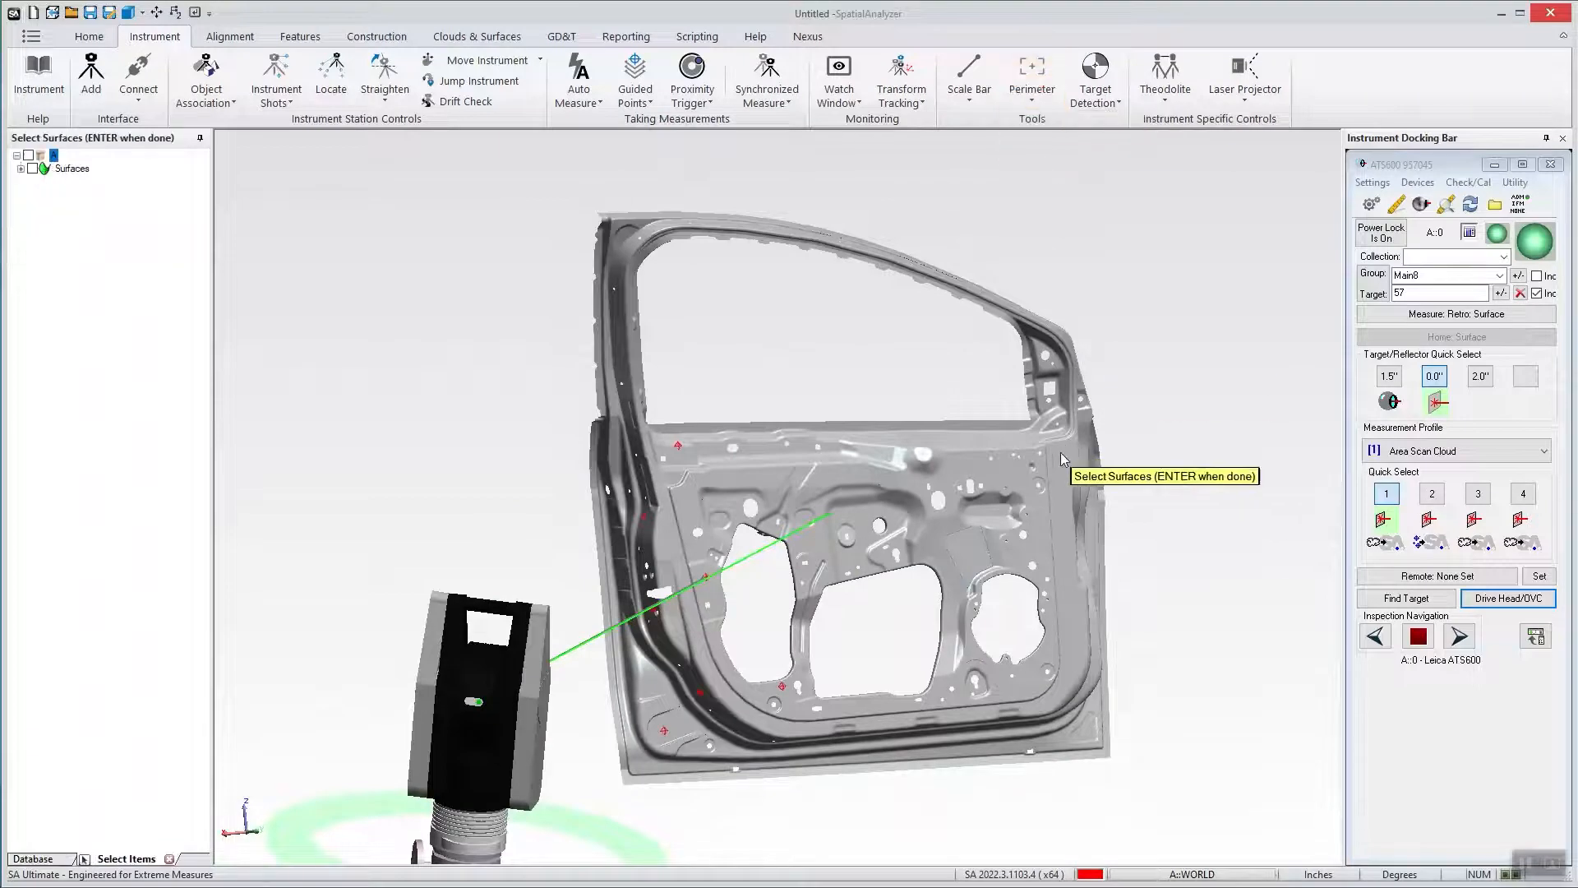
pyautogui.click(1028, 486)
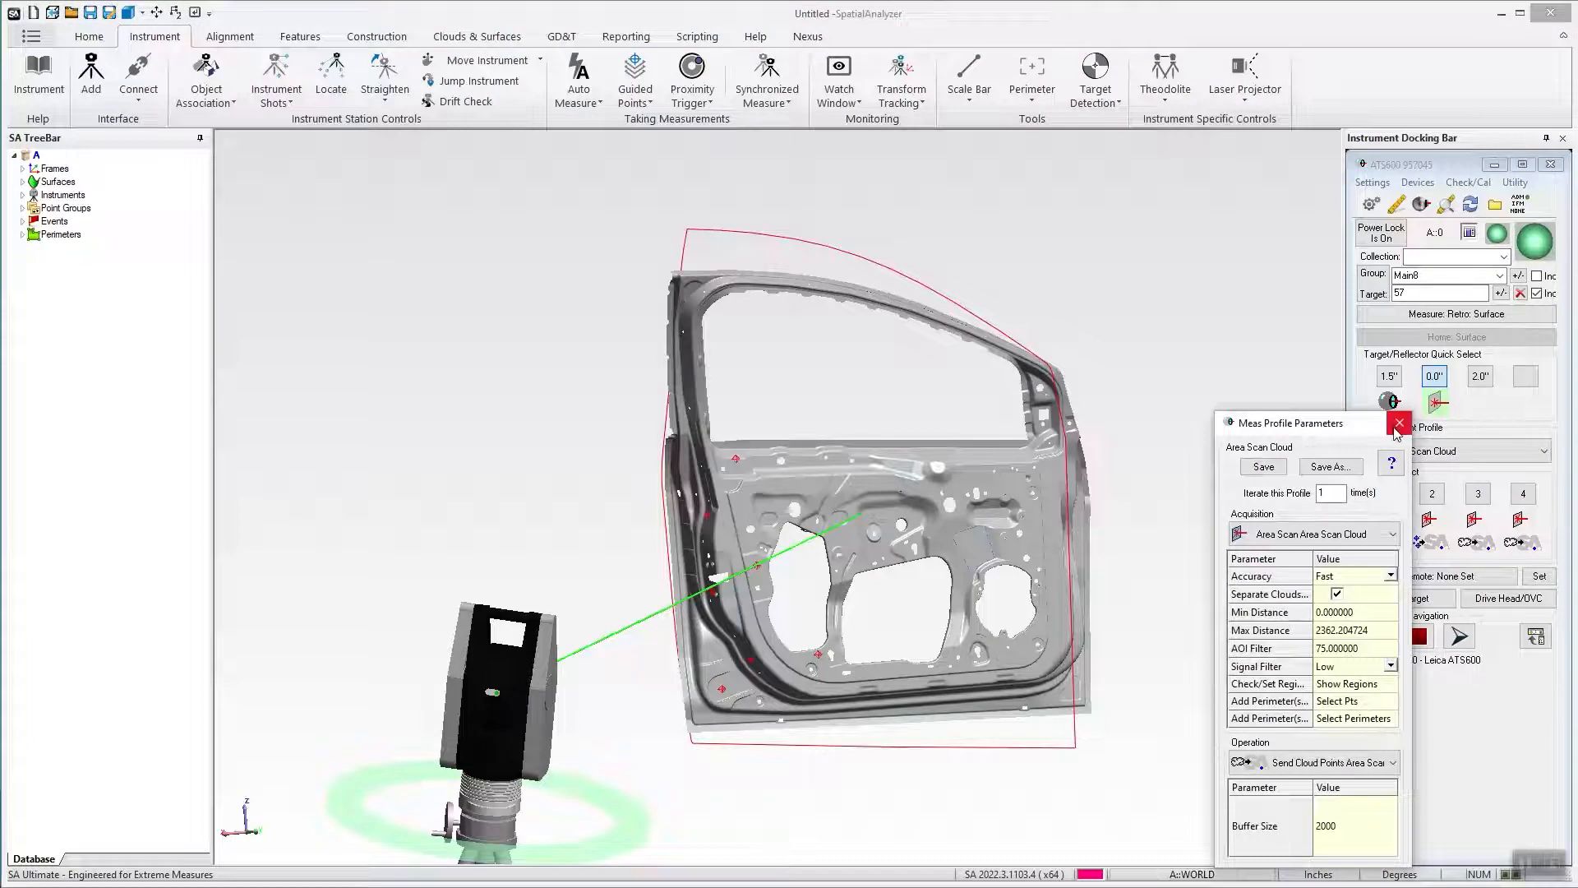
pyautogui.moveTo(1398, 422)
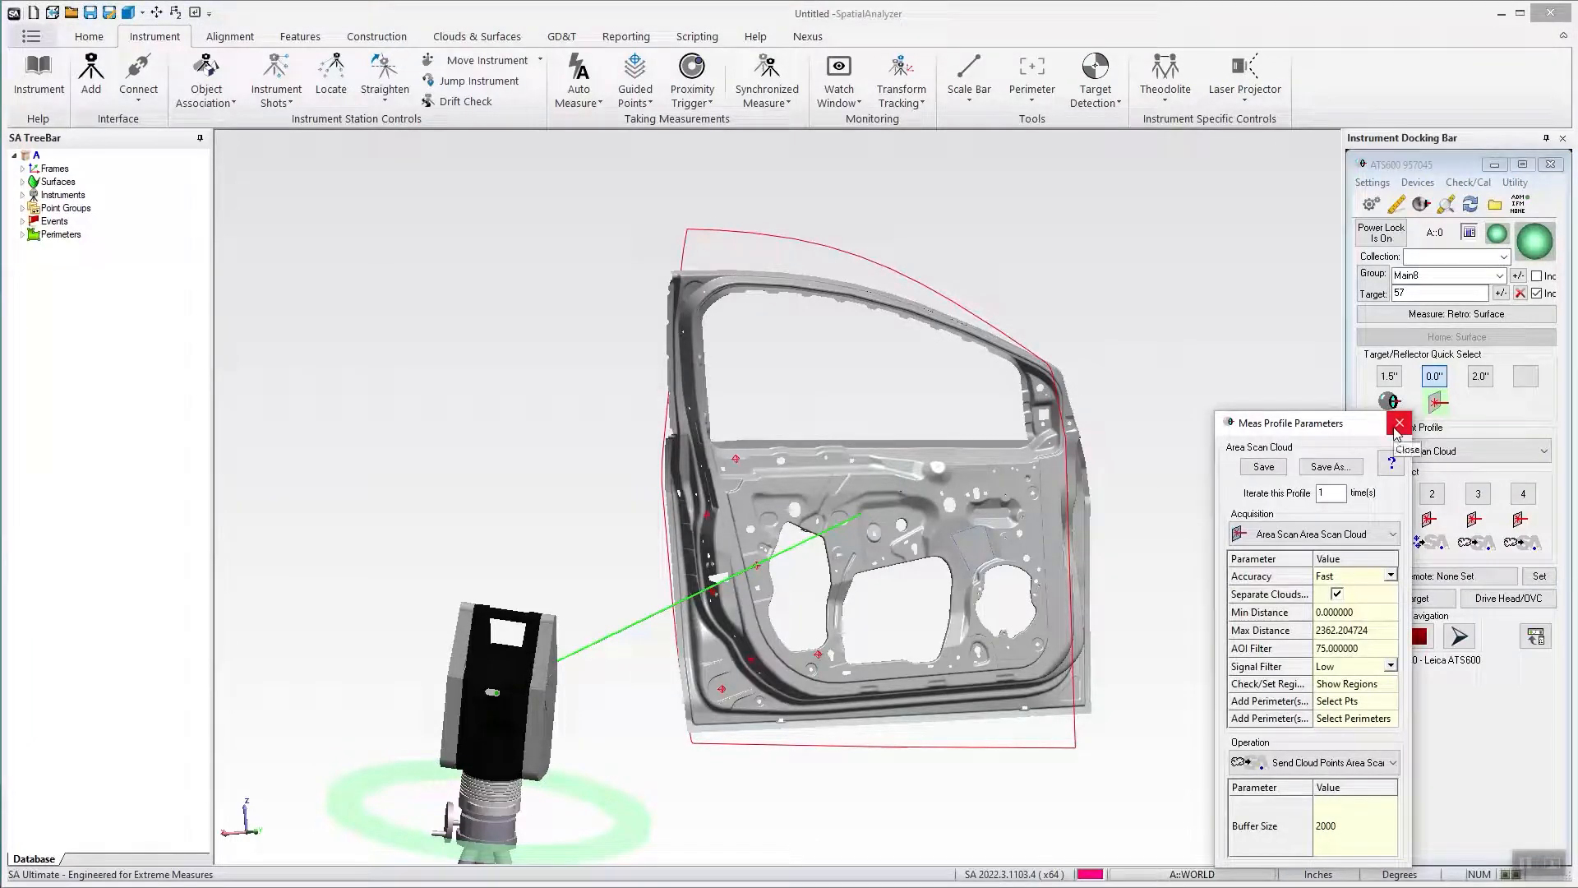
# Close the Area Scan Cloud profile parameters dialog.
pyautogui.click(1398, 422)
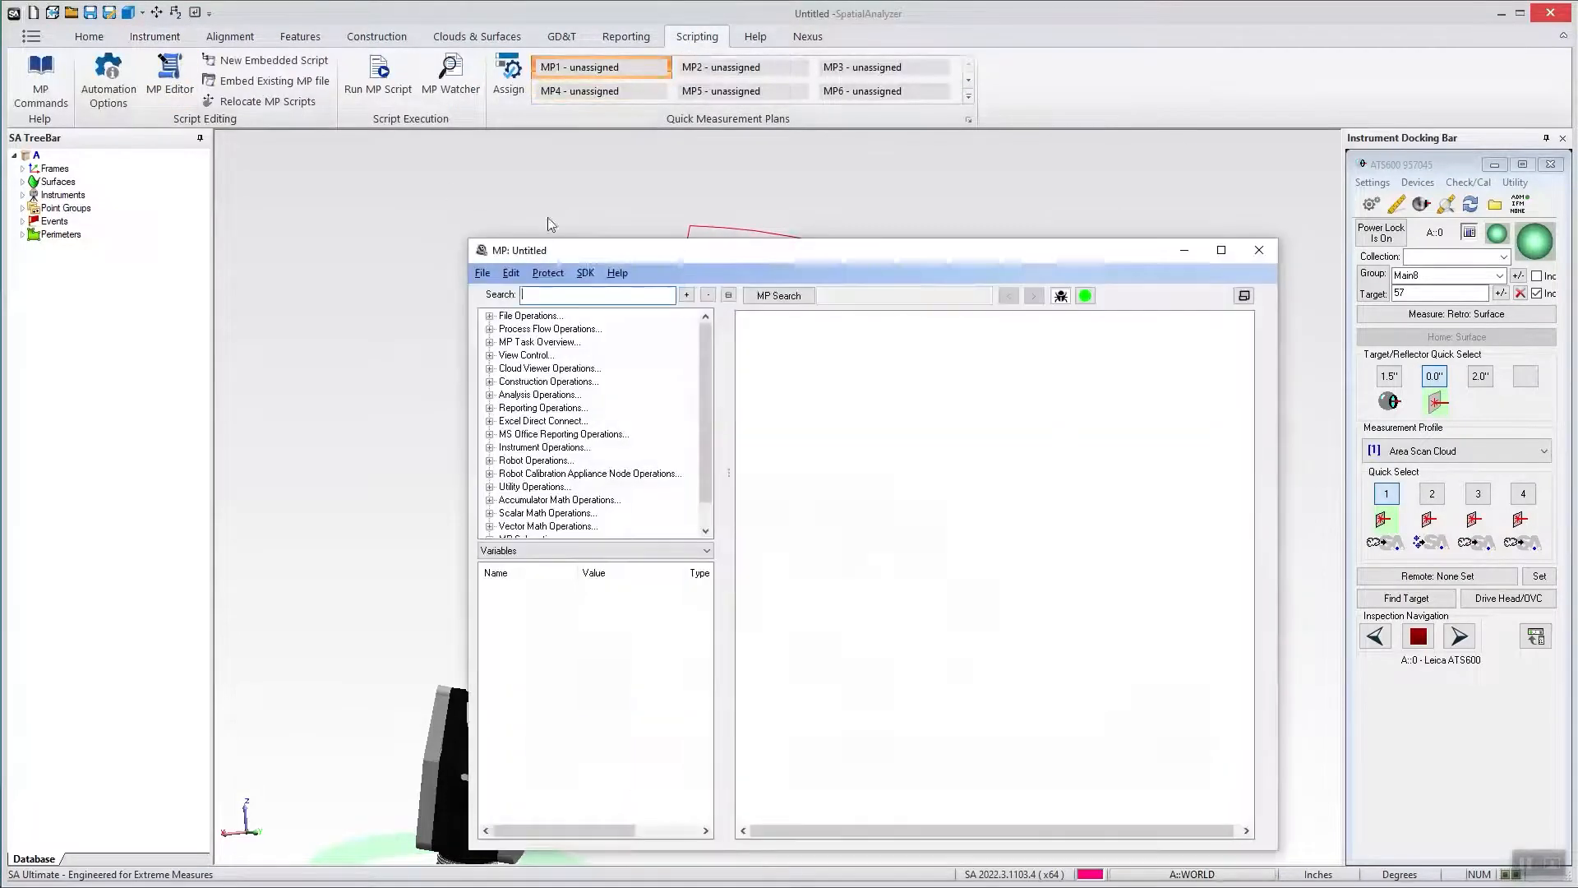
# Load the Scan.mp measurement plan into the MP editor.
pyautogui.click(483, 272)
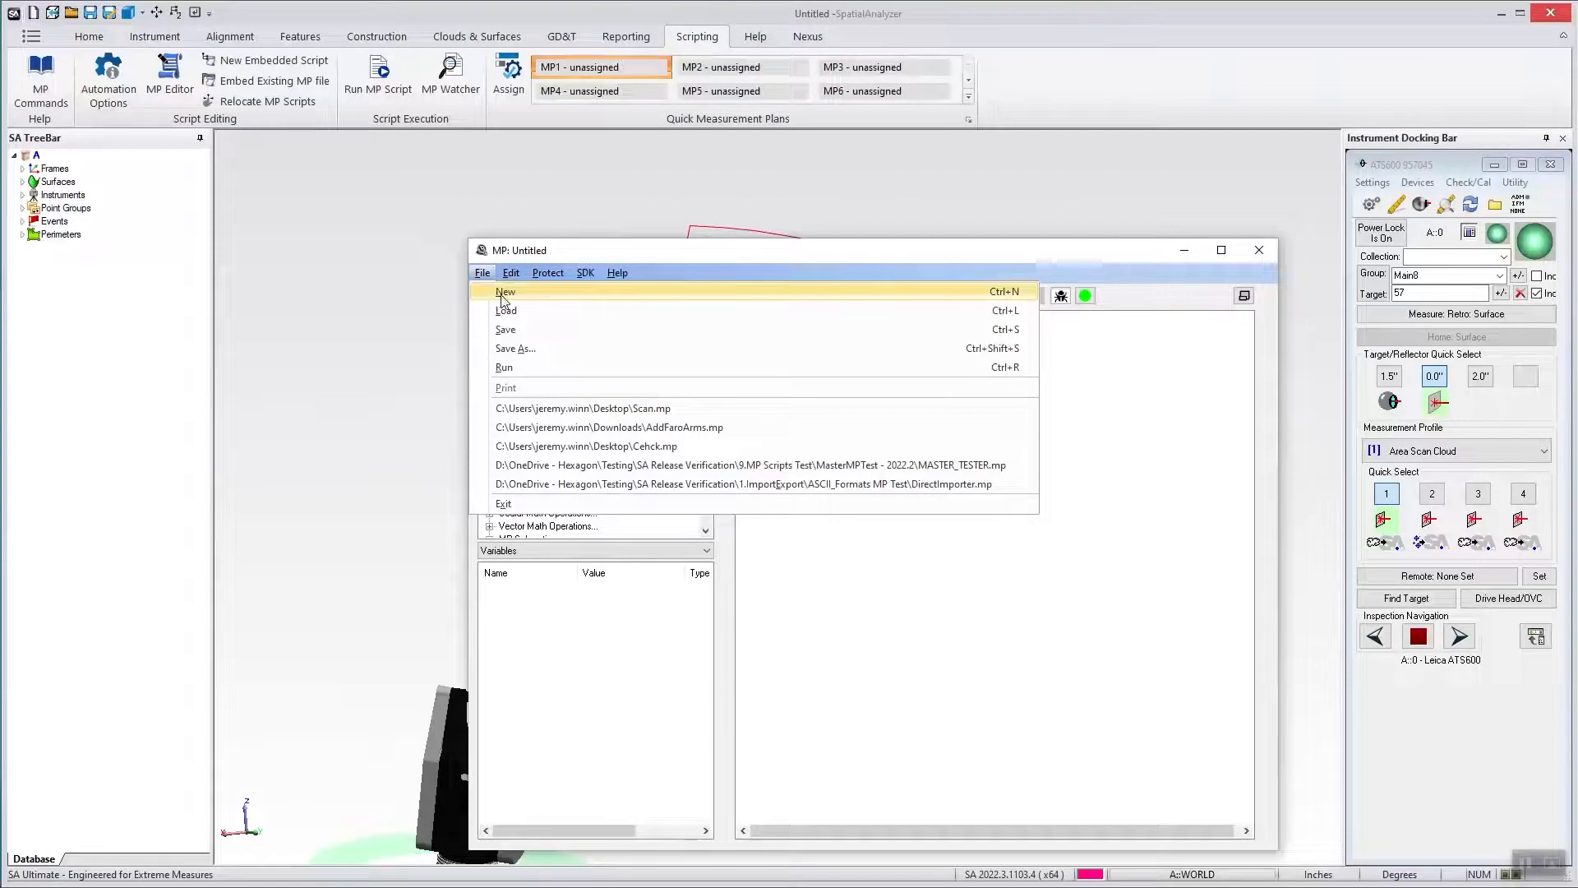
pyautogui.click(505, 310)
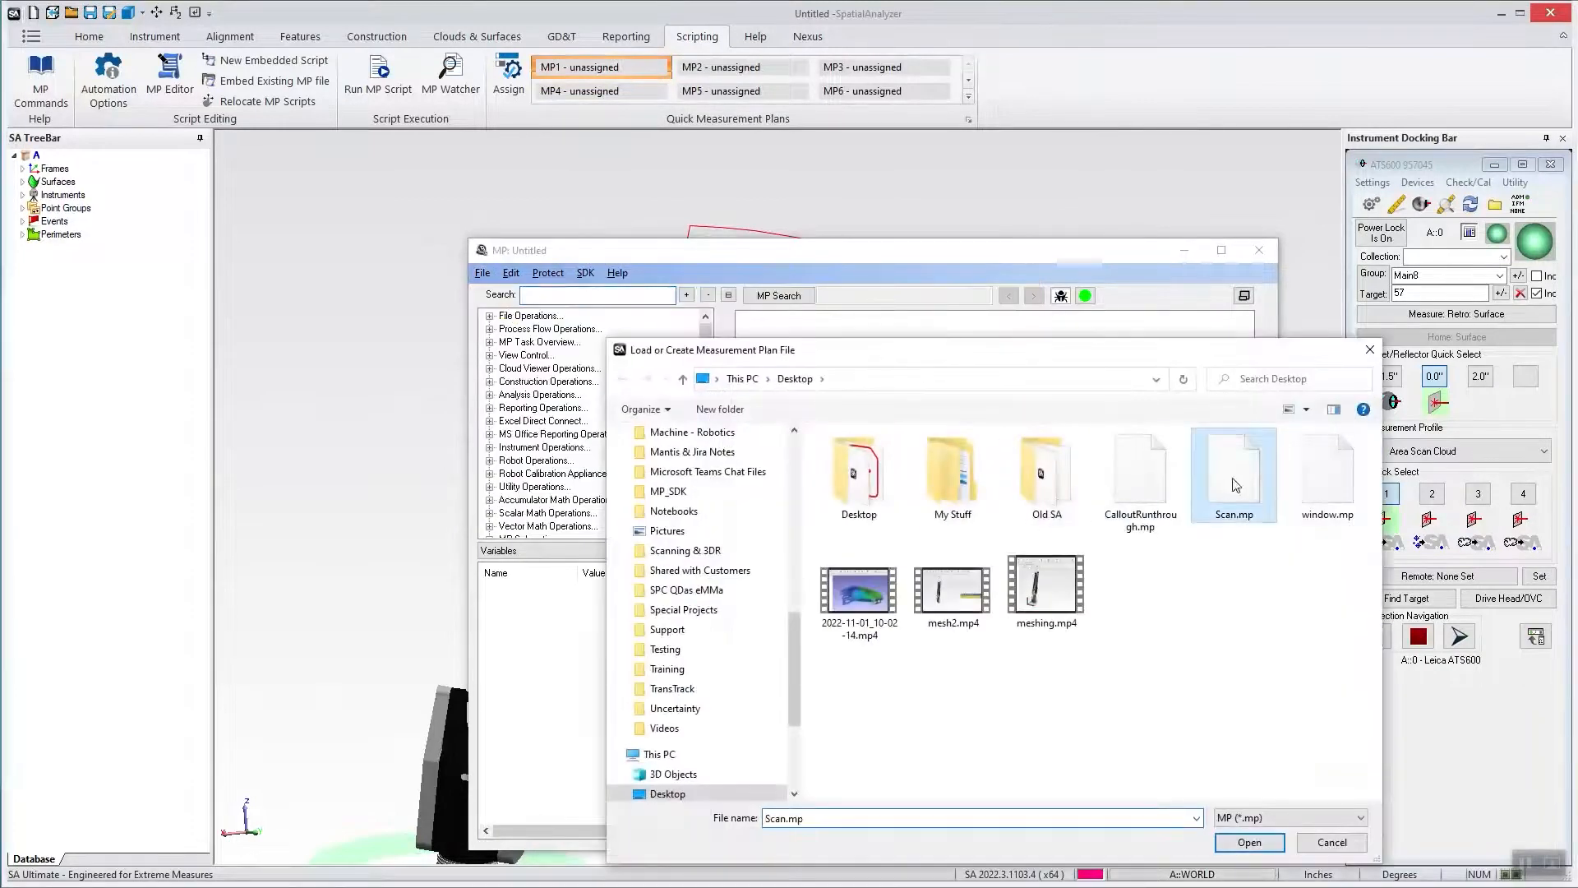
pyautogui.click(1248, 843)
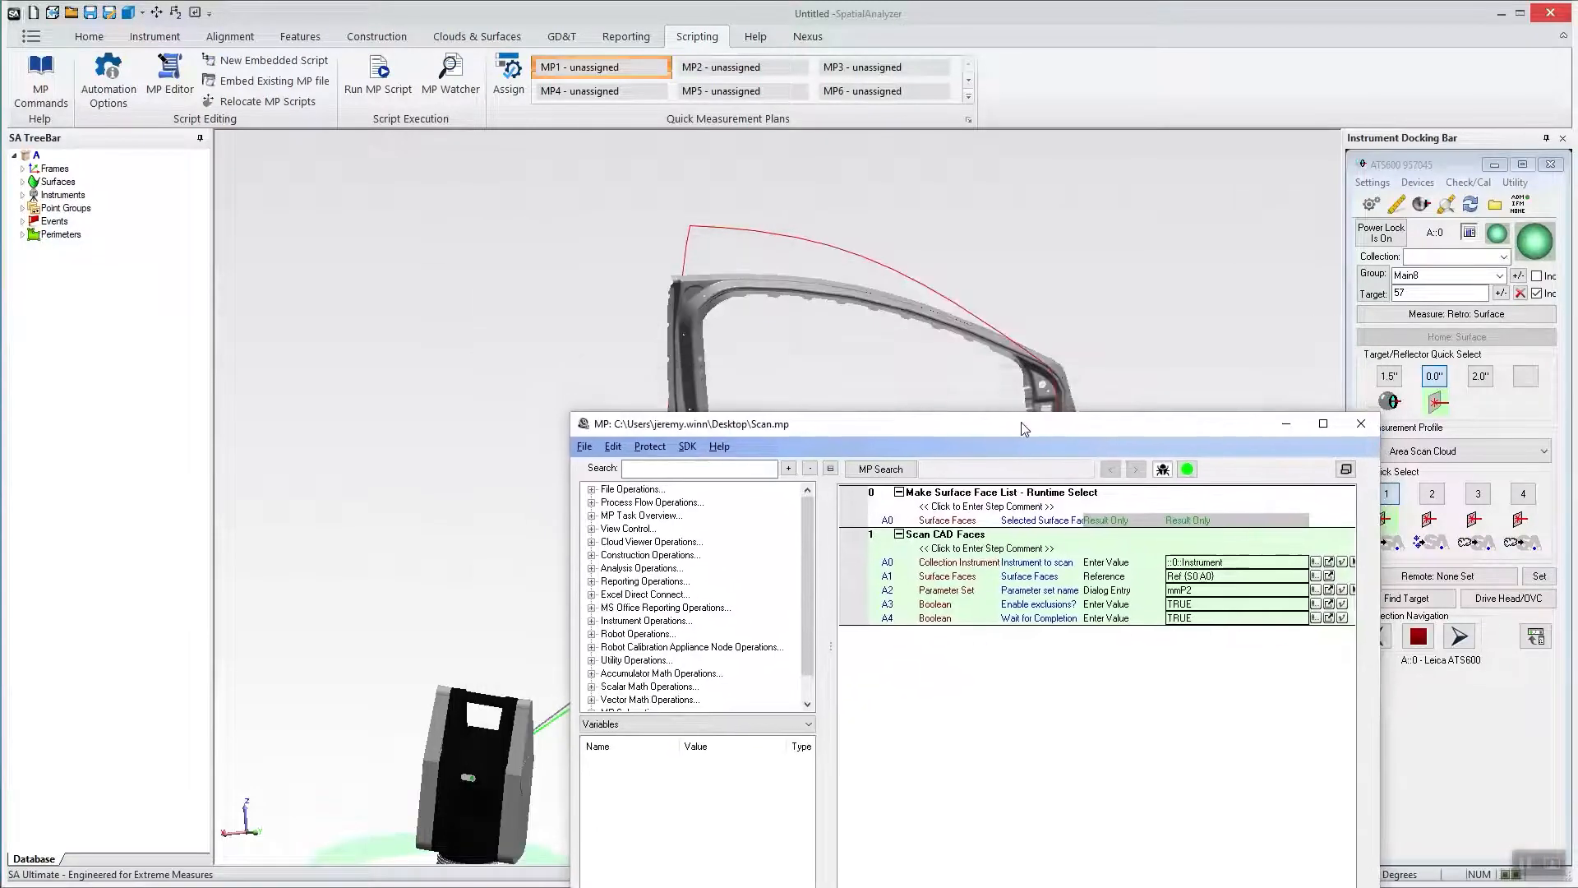
# Set the Scan CAD Faces perimeter parameters to Area Scan with 2 mm point spacing.
pyautogui.moveTo(1023, 422); pyautogui.dragTo(1022, 443)
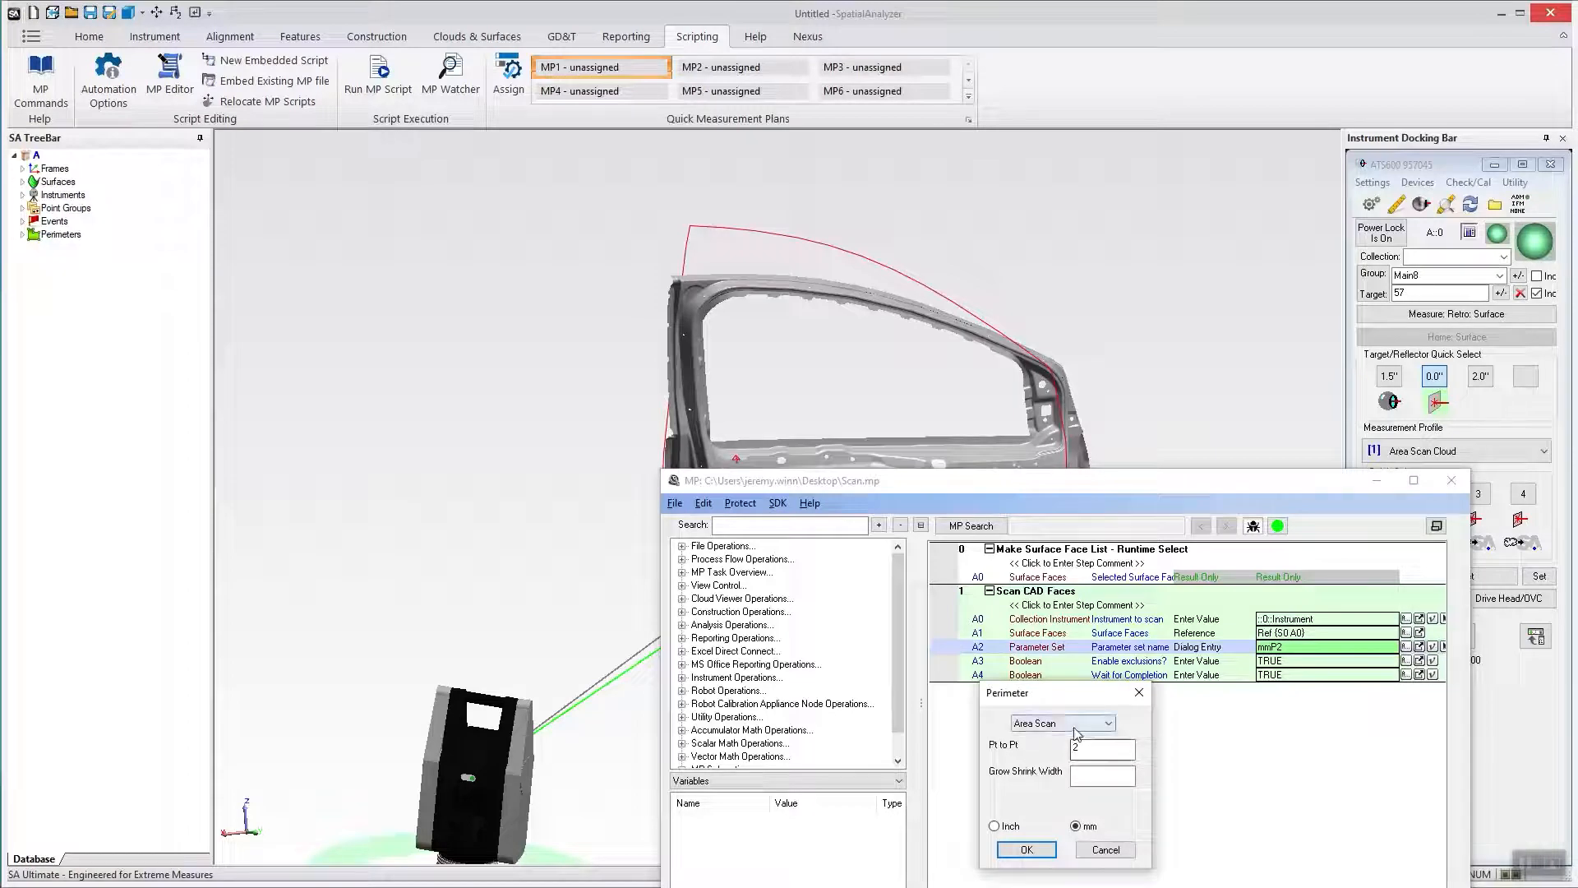
pyautogui.click(1108, 723)
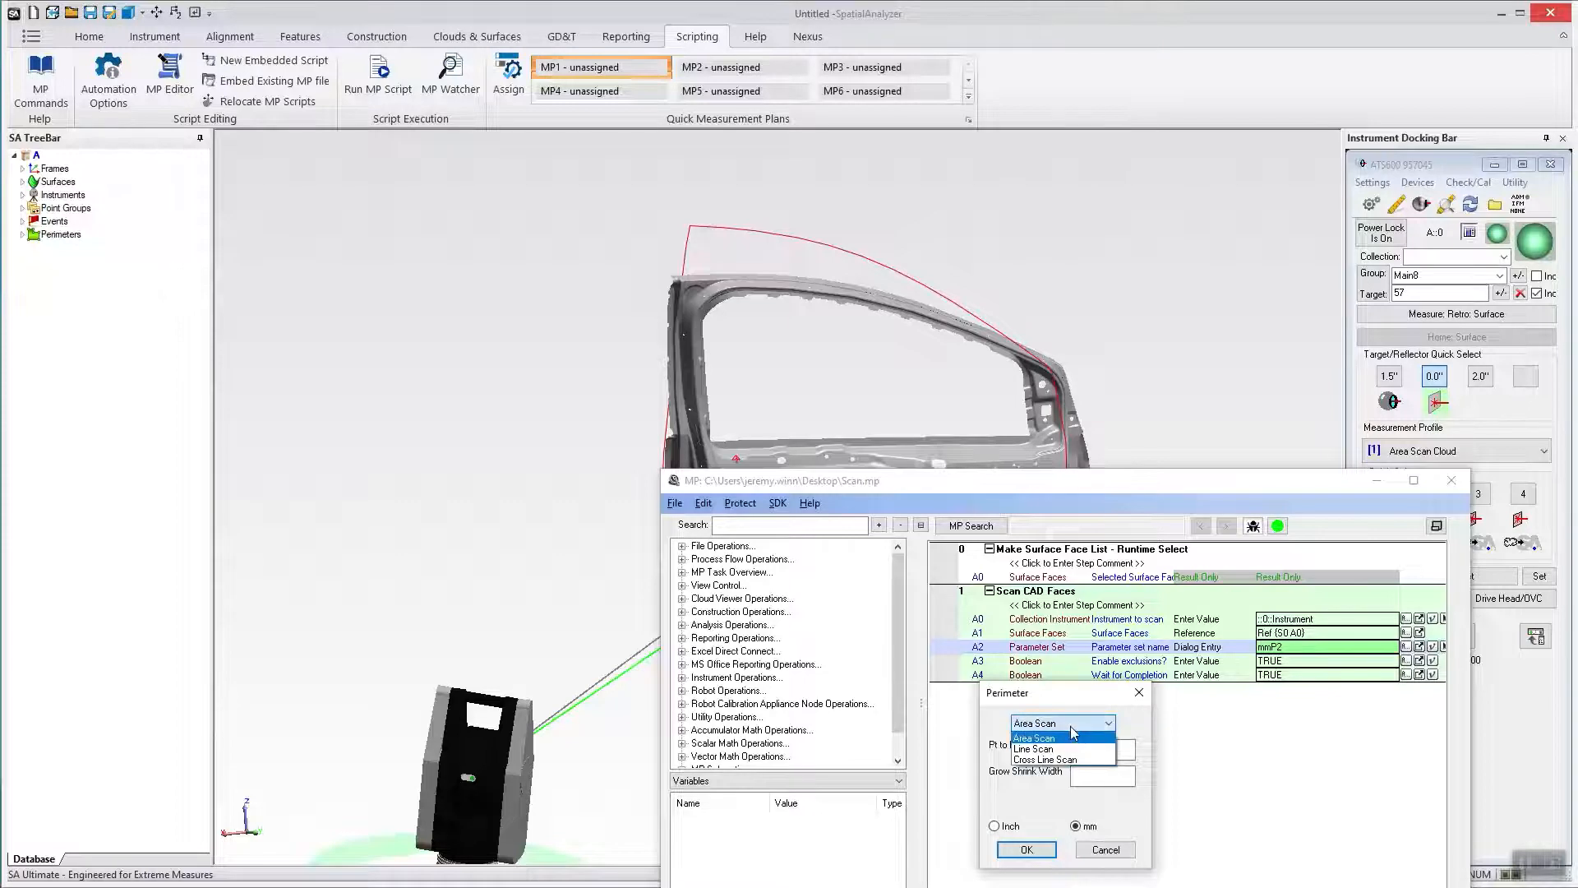
pyautogui.click(1034, 759)
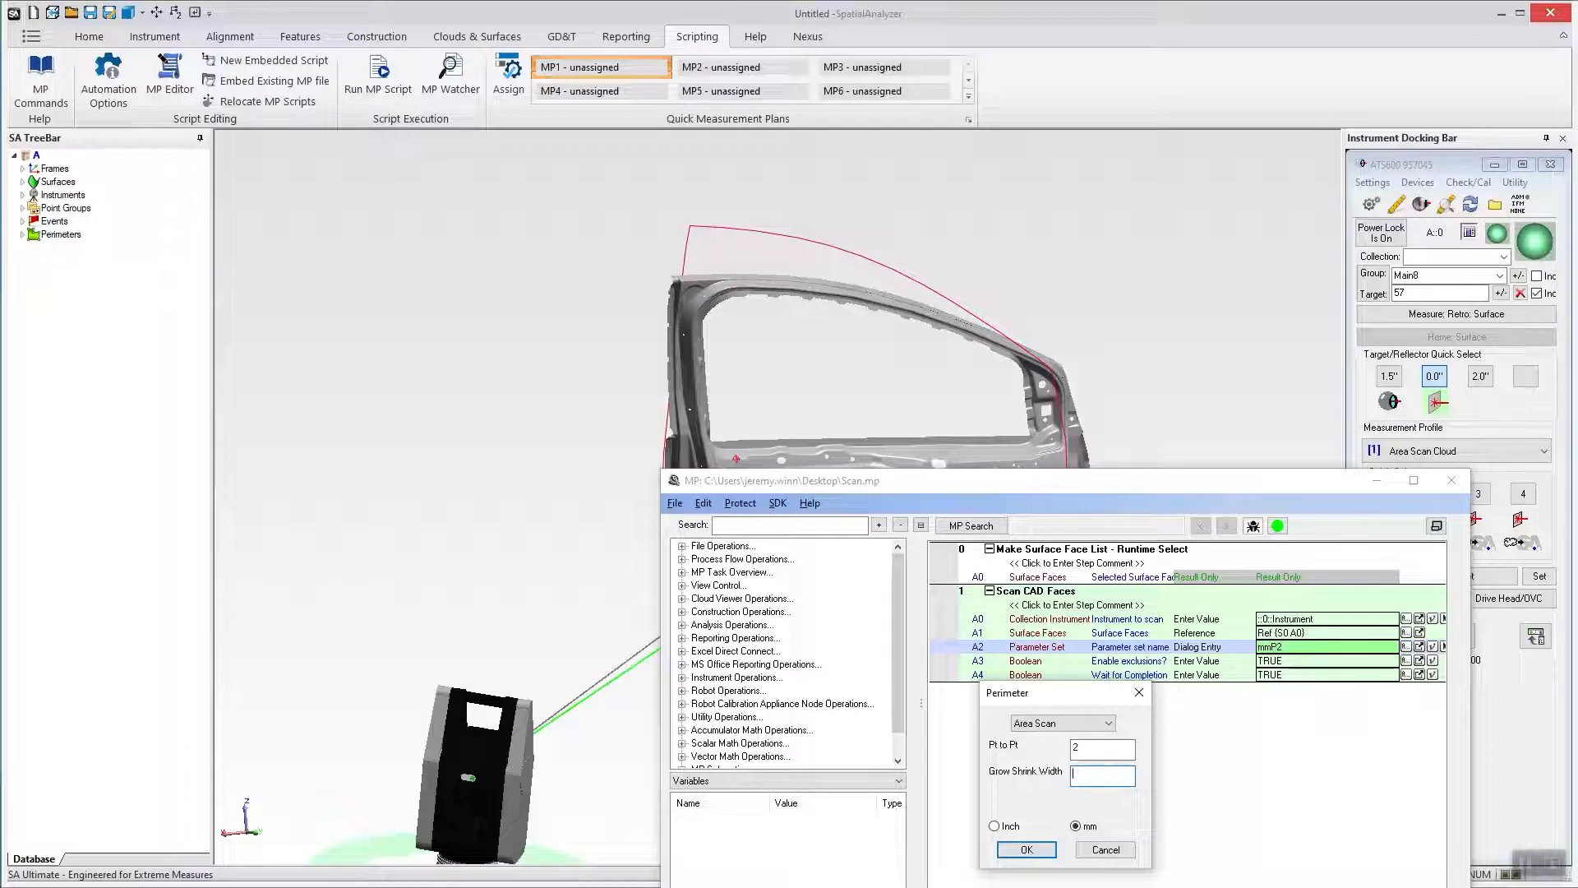
pyautogui.click(1026, 848)
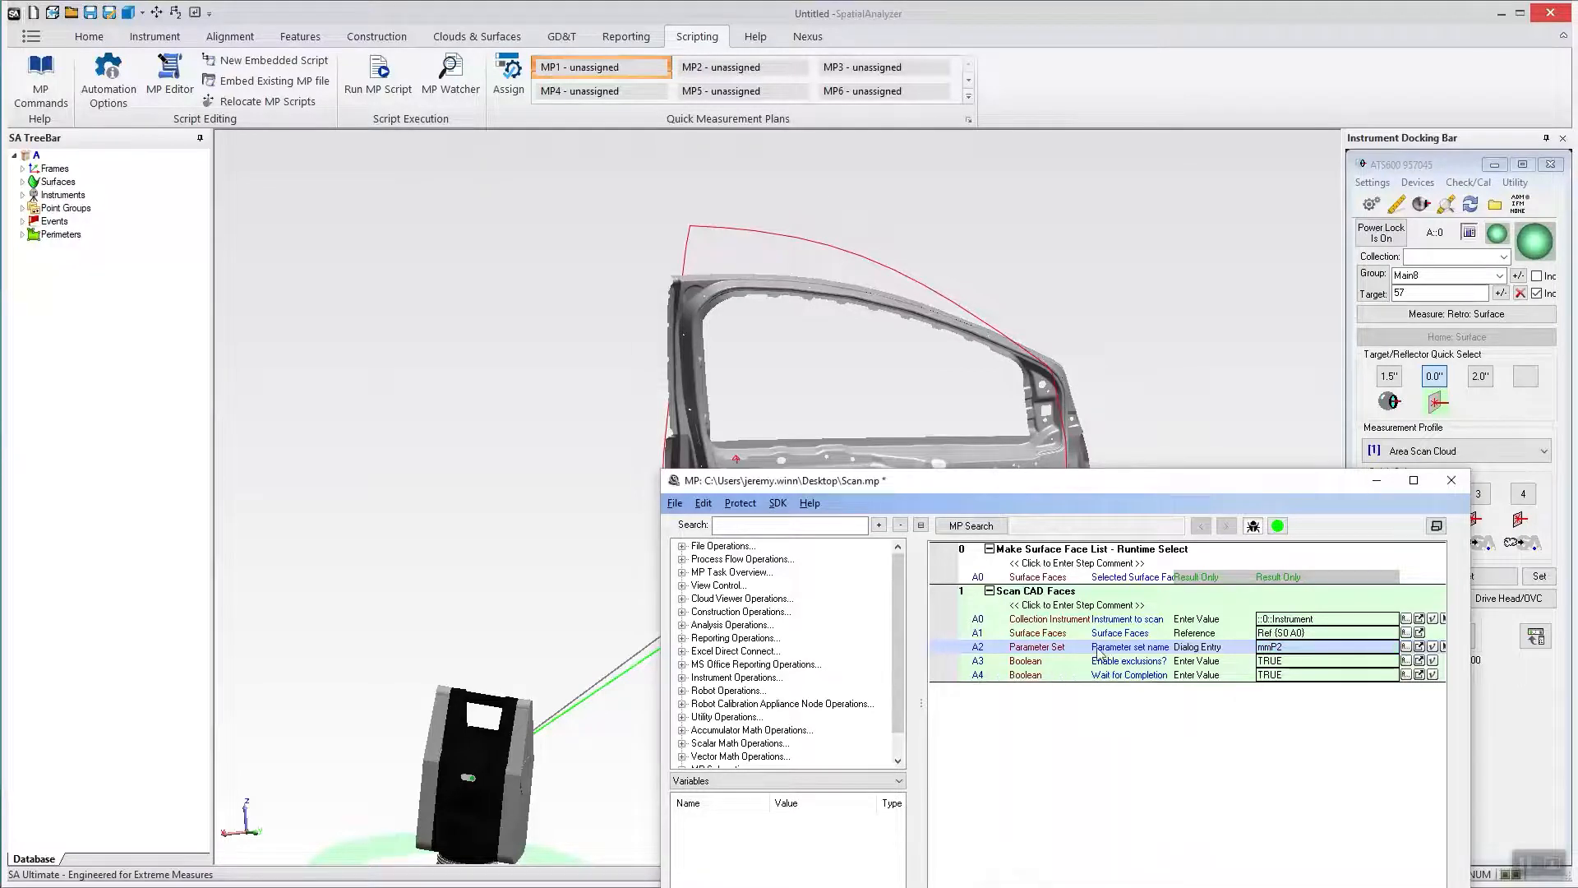
pyautogui.moveTo(1145, 671)
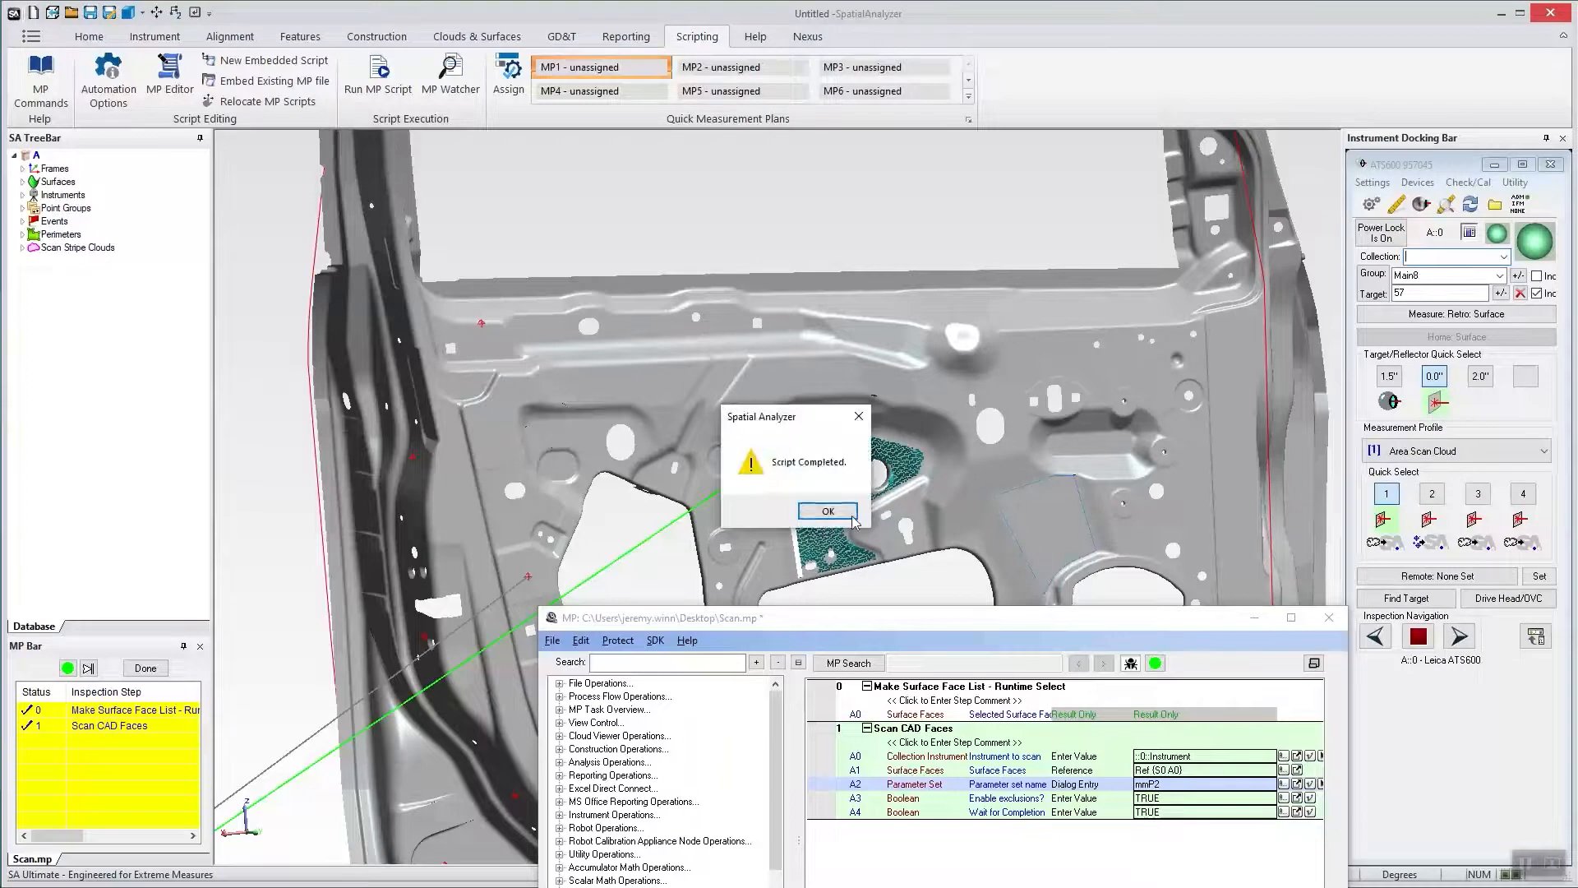
# Acknowledge the Script Completed message after the door scan.
pyautogui.click(828, 511)
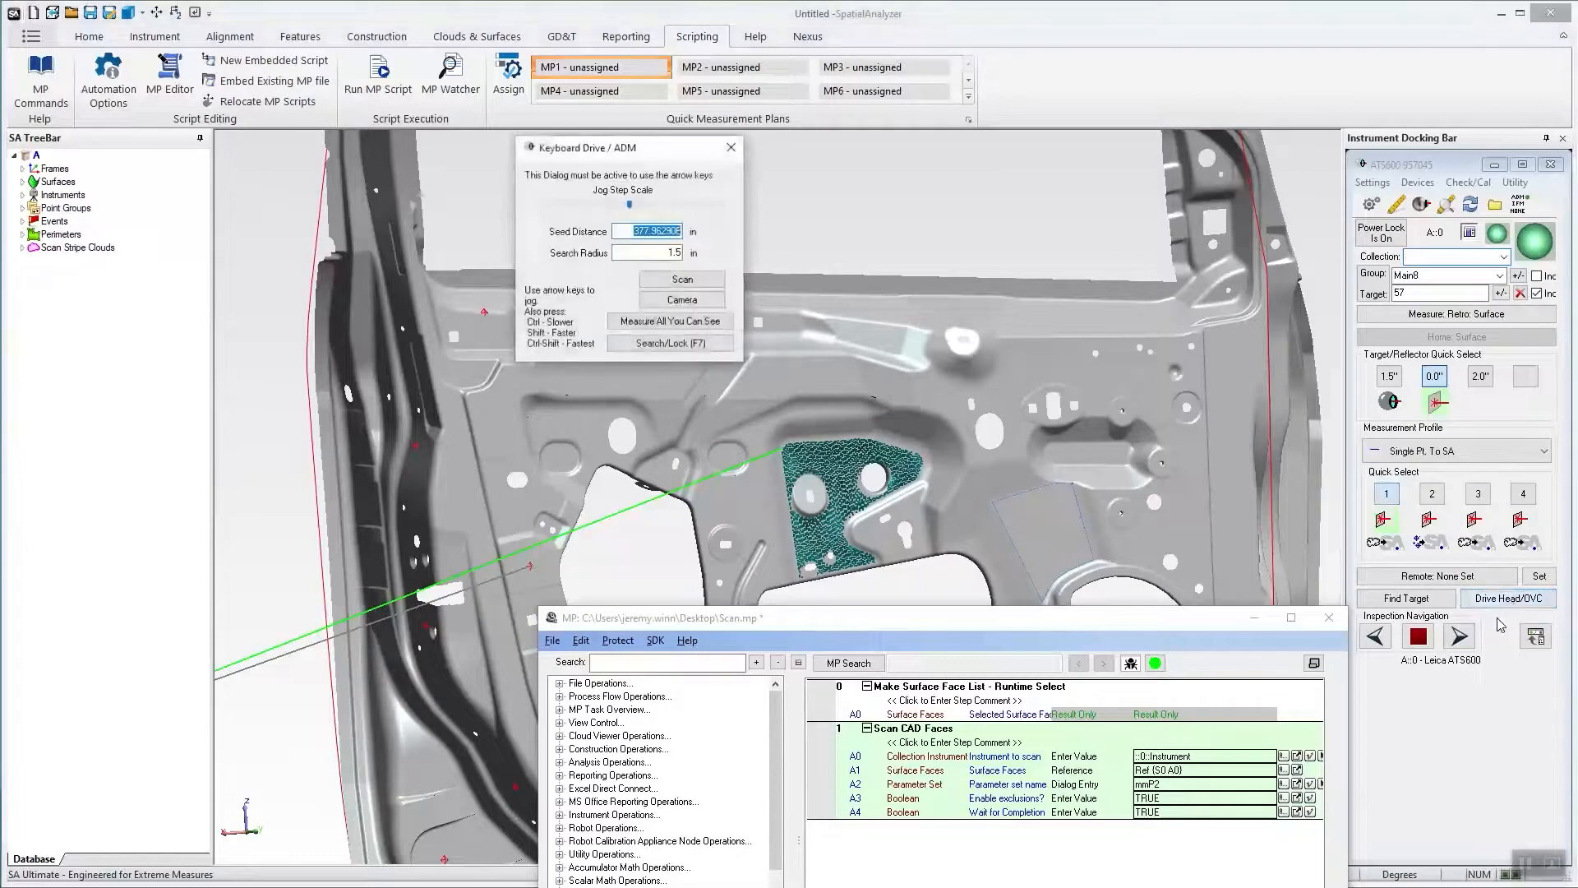
# Open the overview camera and show Region 1's scan polygons and settings.
pyautogui.click(681, 300)
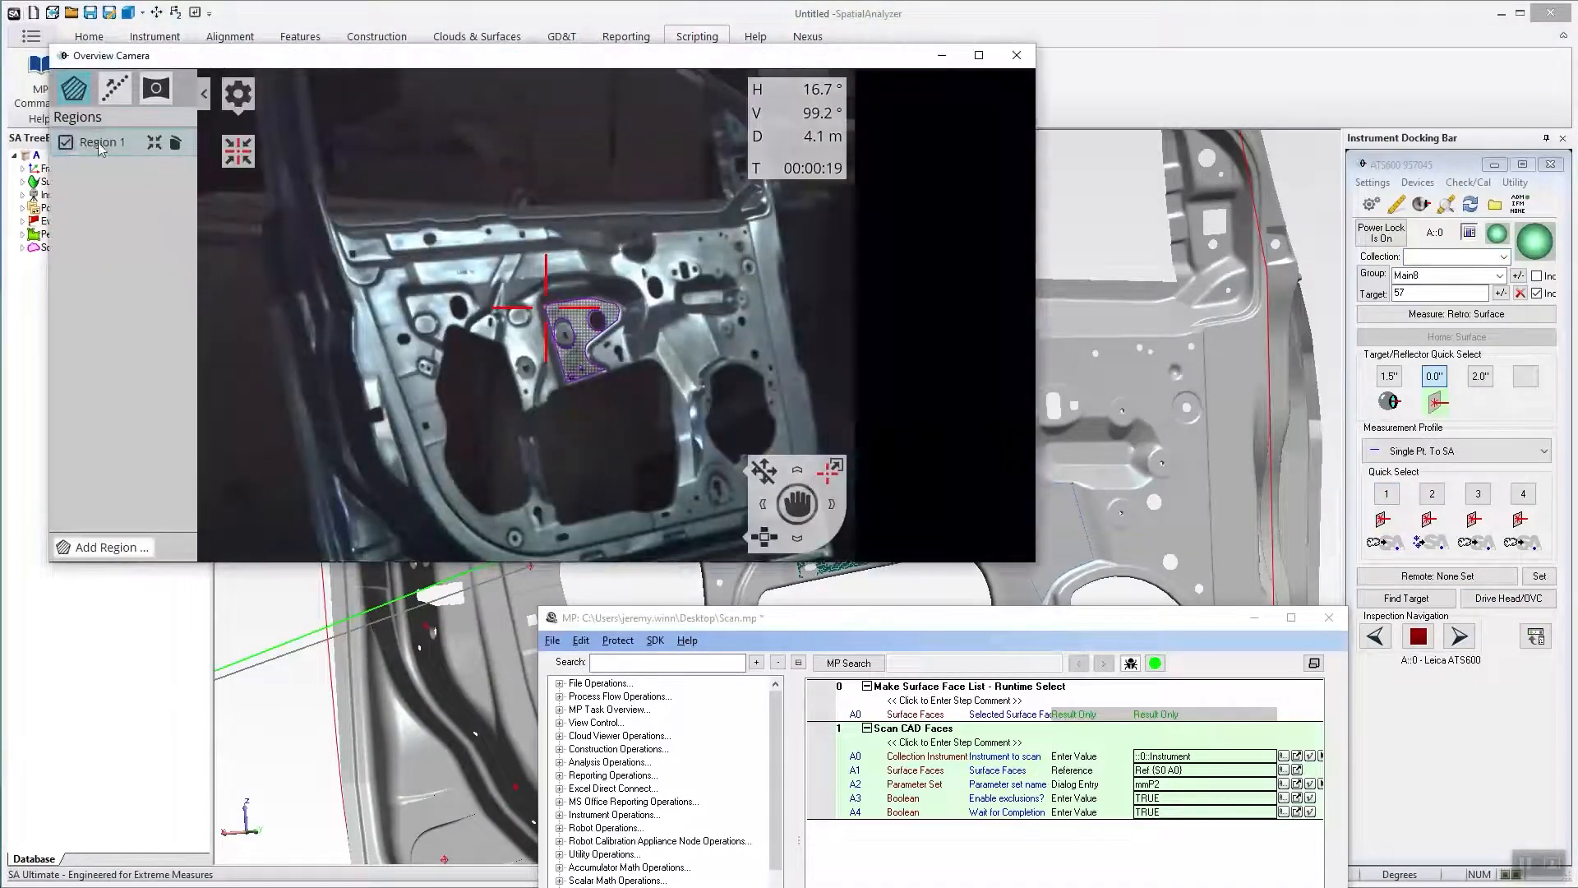
pyautogui.click(104, 143)
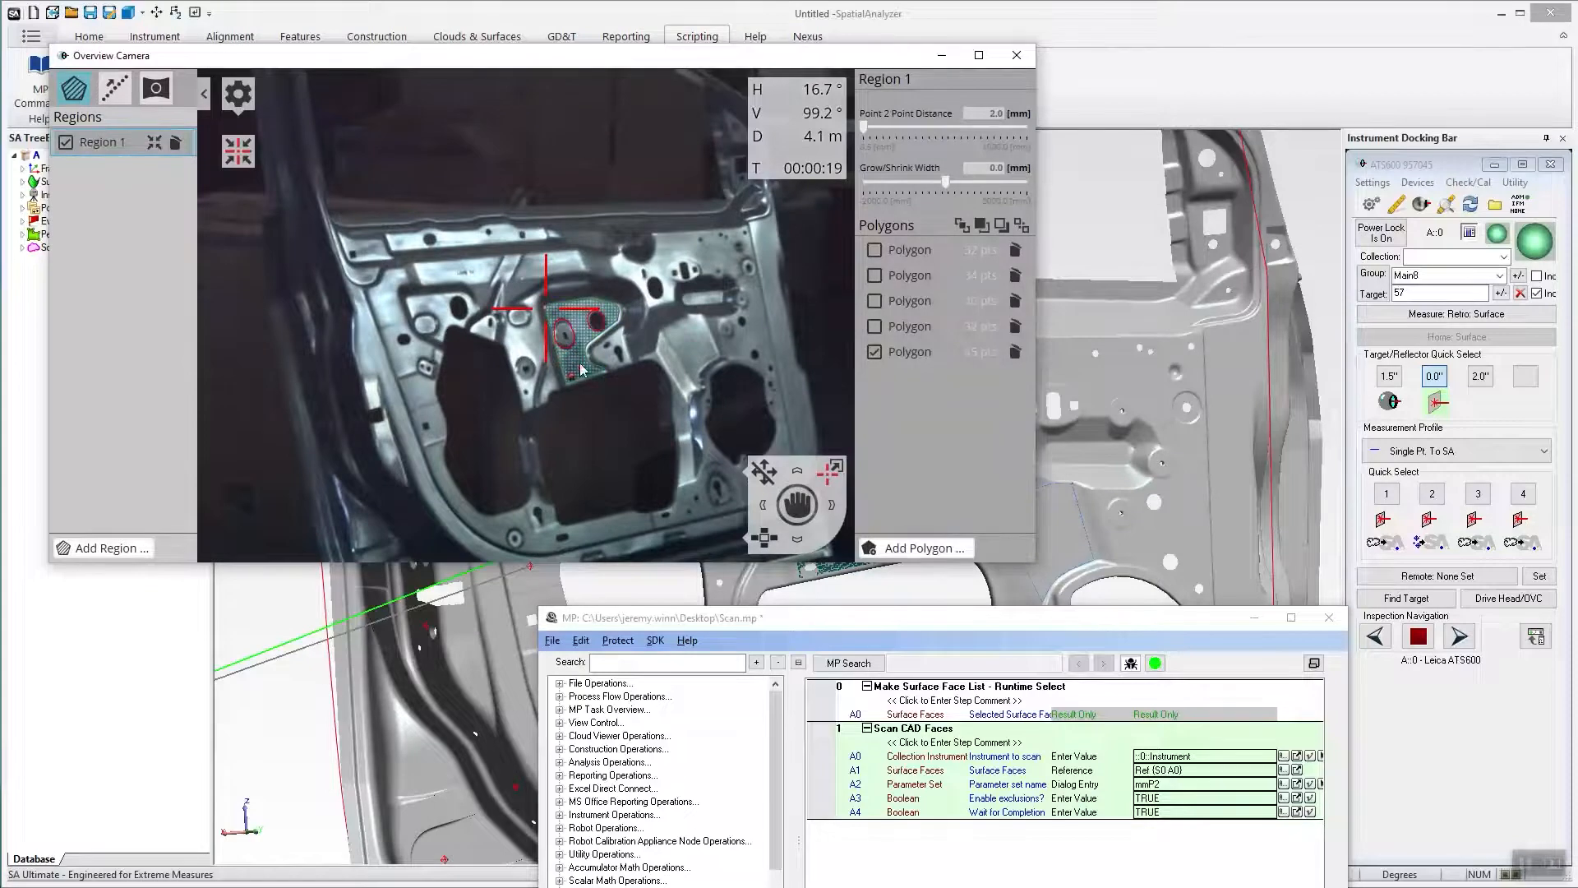